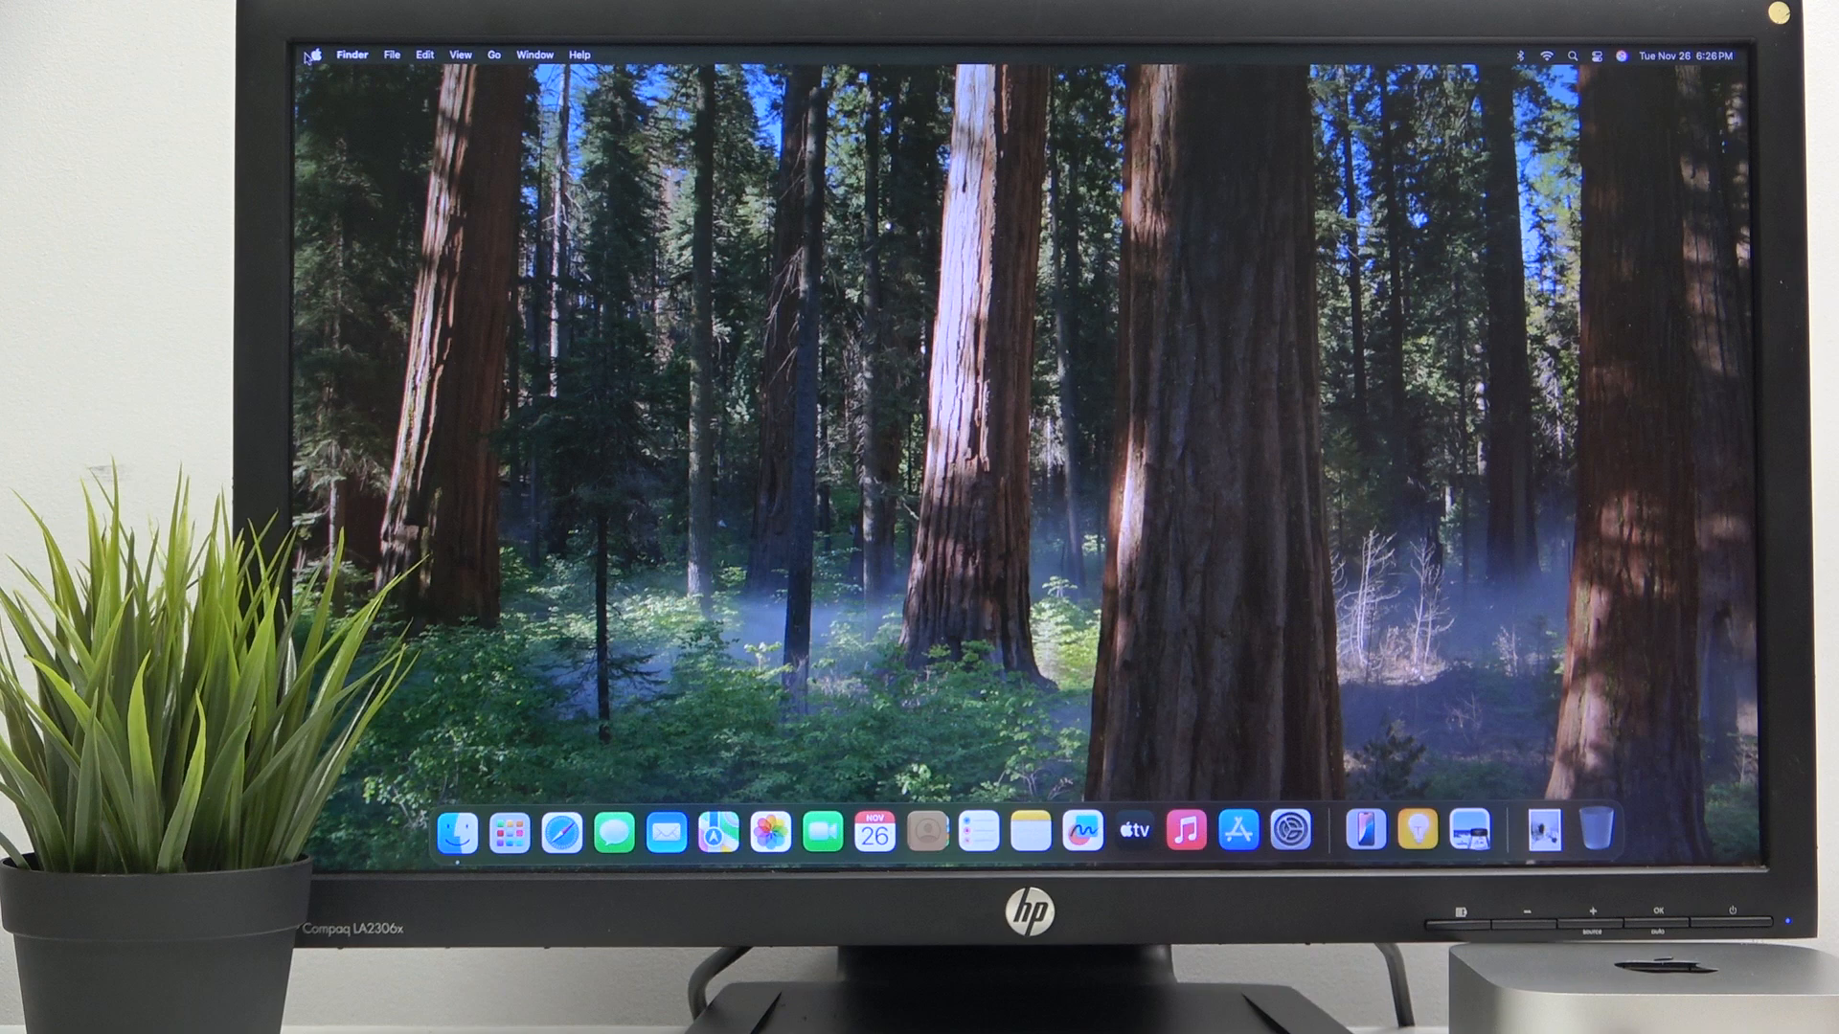
Launch System Settings from the Apple menu and go to General > Date & Time.
{"action": "left_click", "coordinate": [312, 53]}
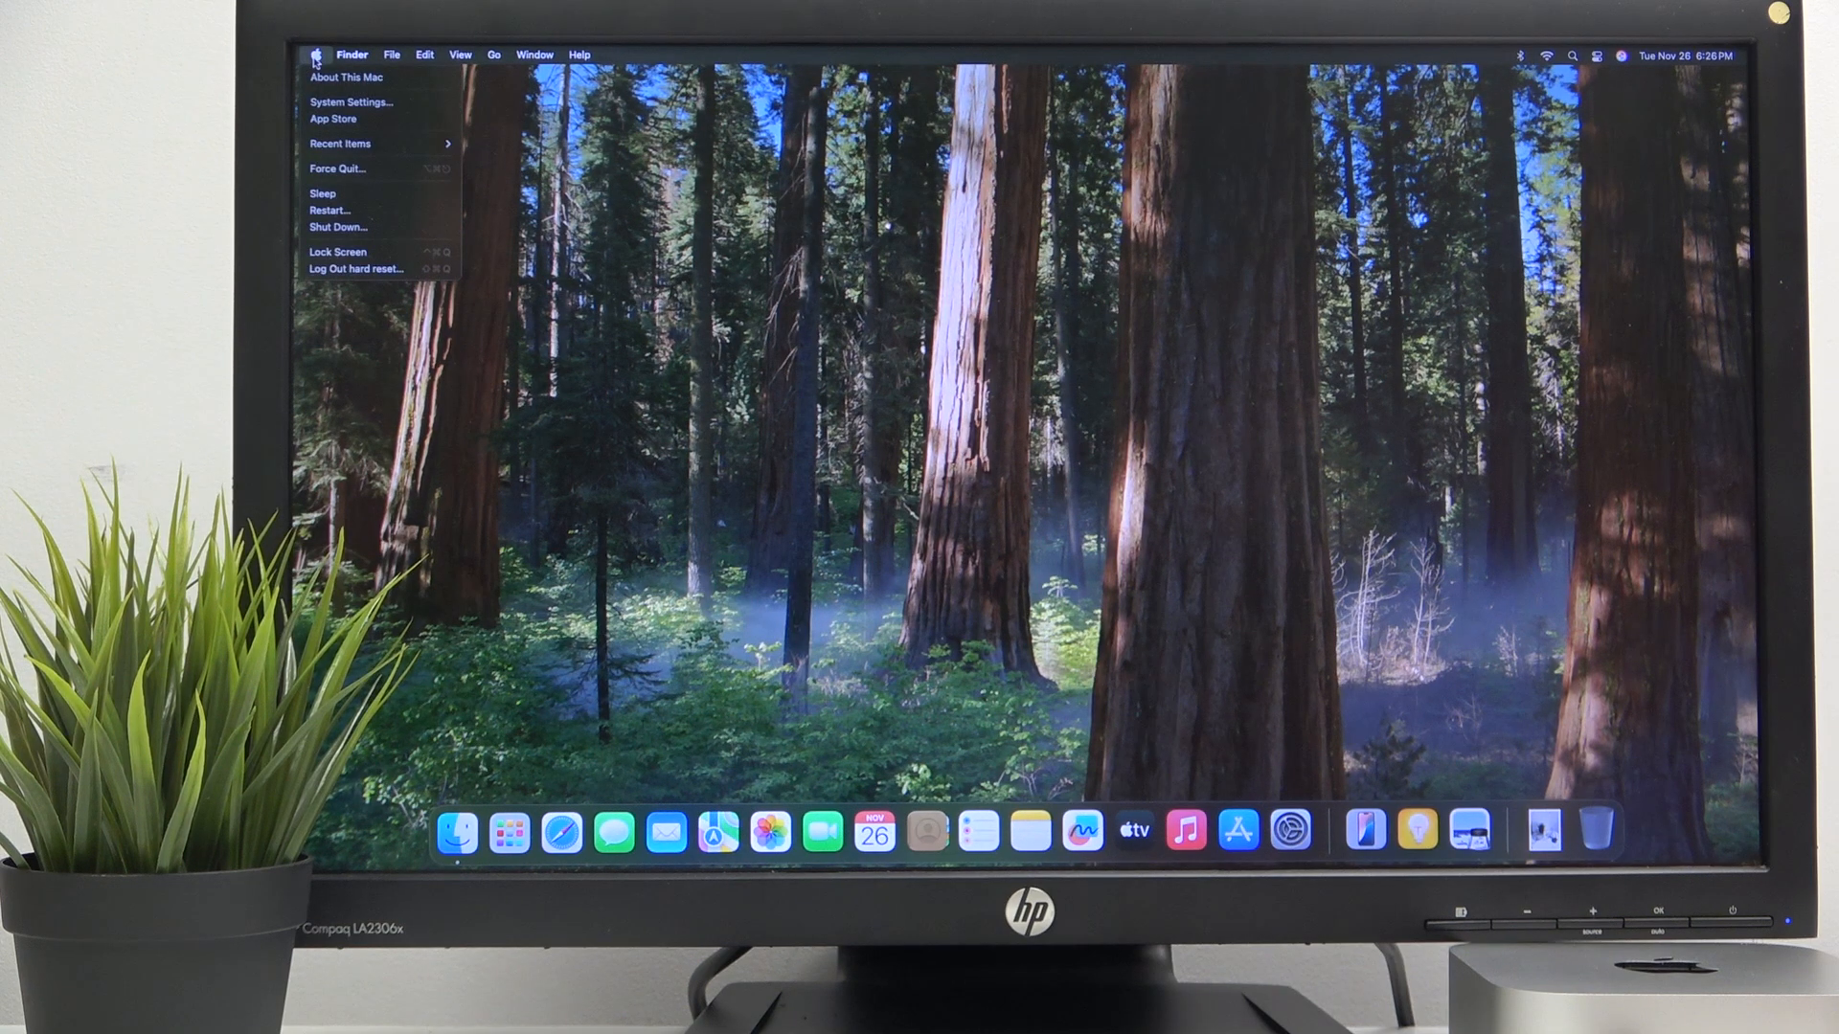
{"action": "left_click", "coordinate": [351, 101]}
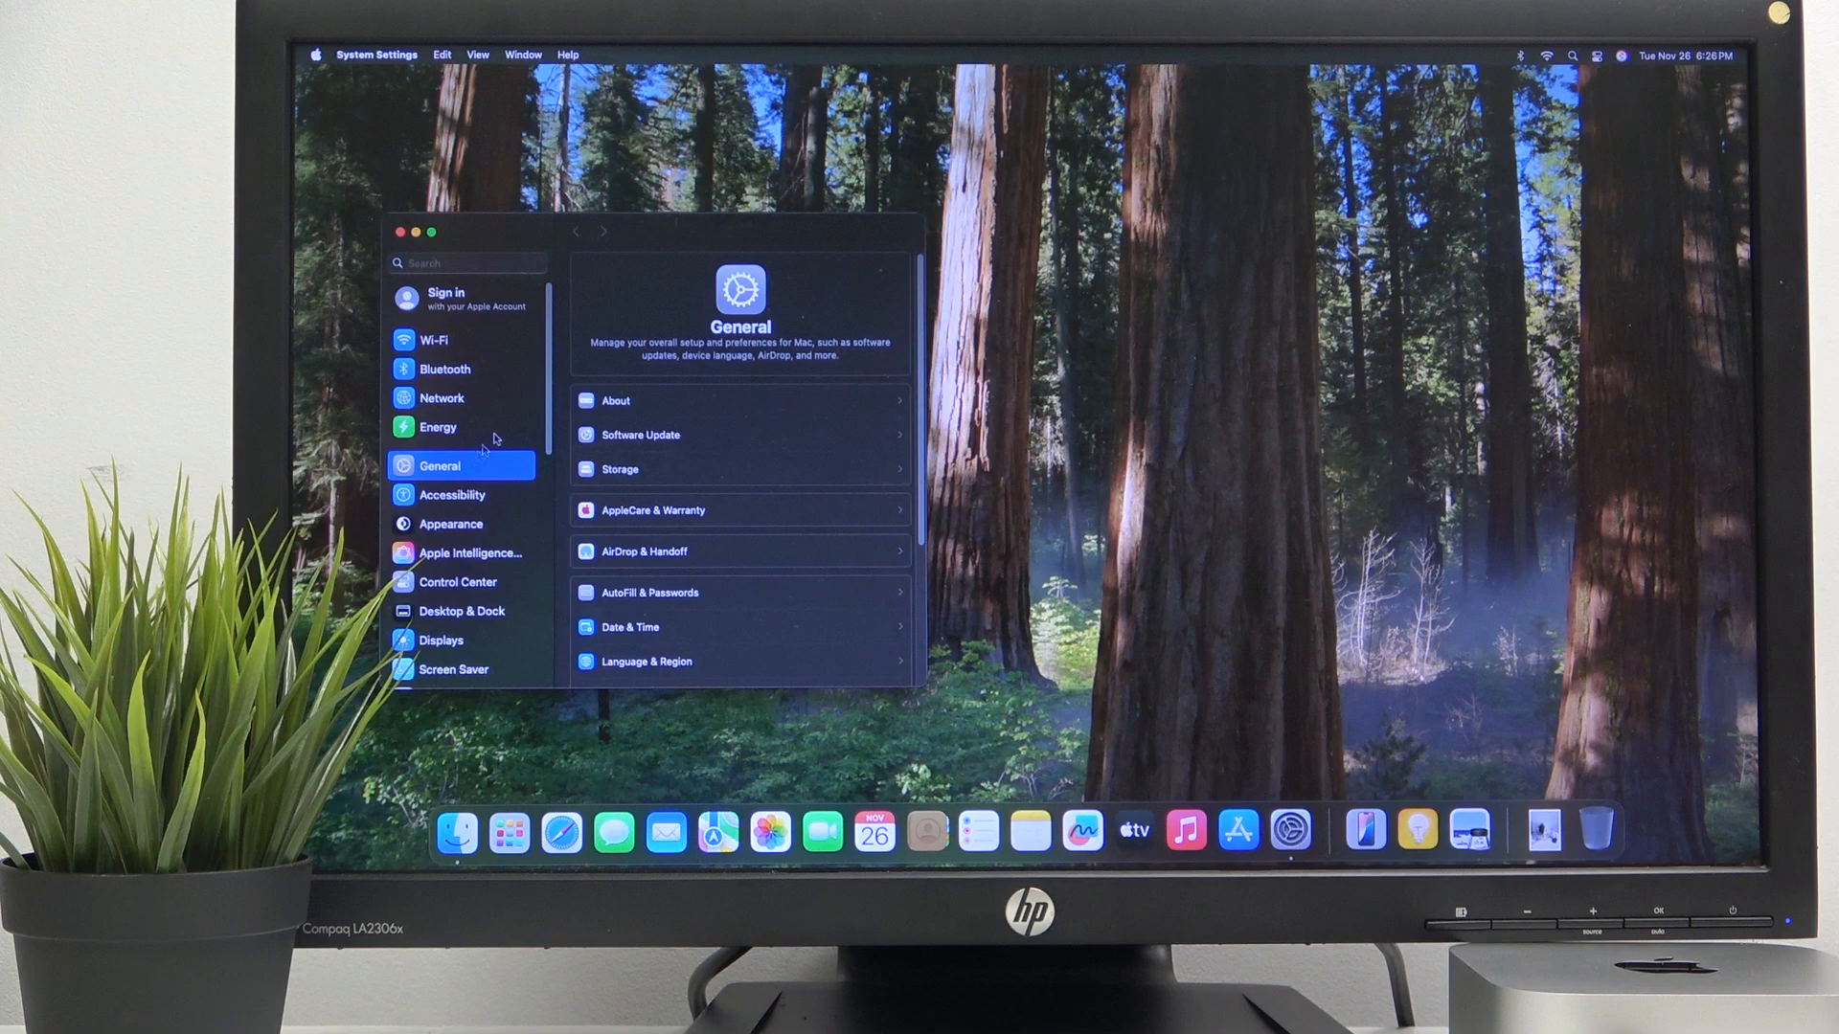
{"action": "scroll", "scroll_direction": "down", "scroll_amount": 3}
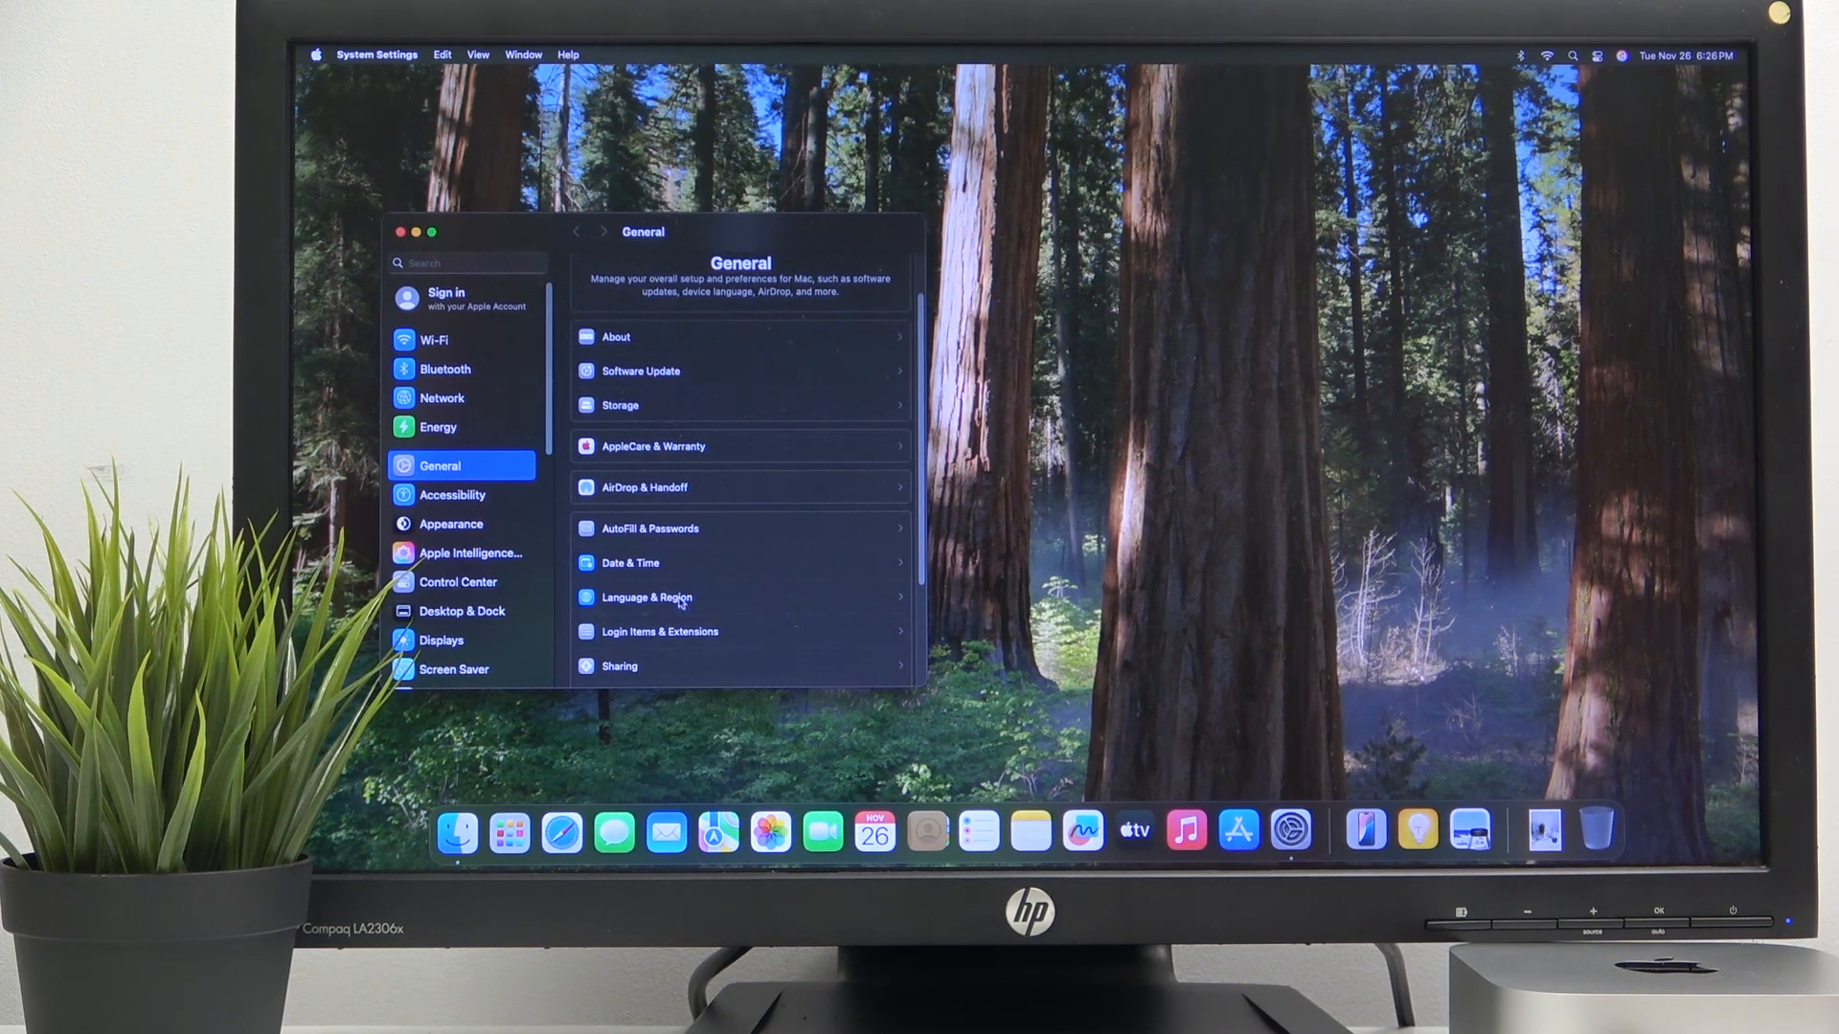
{"action": "left_click", "coordinate": [630, 564]}
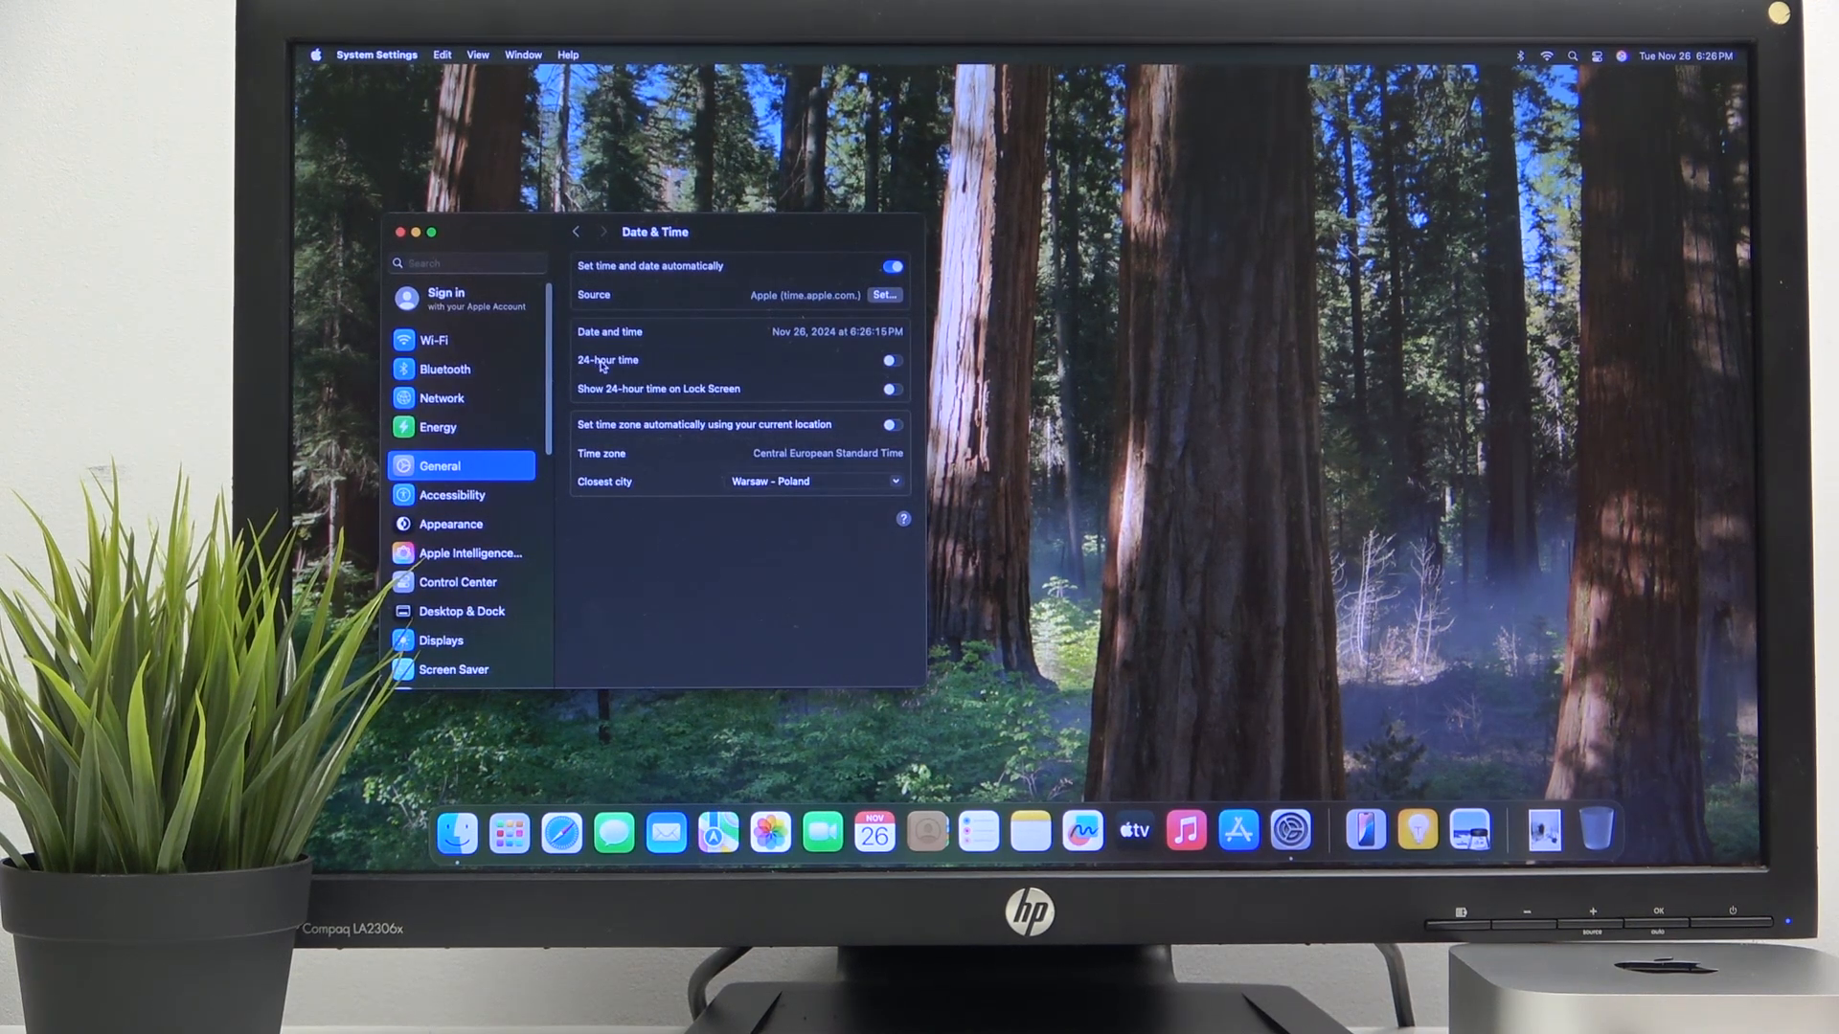
Turn on 24-hour time, including on the Lock Screen, unlocking the change with the password.
{"action": "left_click", "coordinate": [891, 361]}
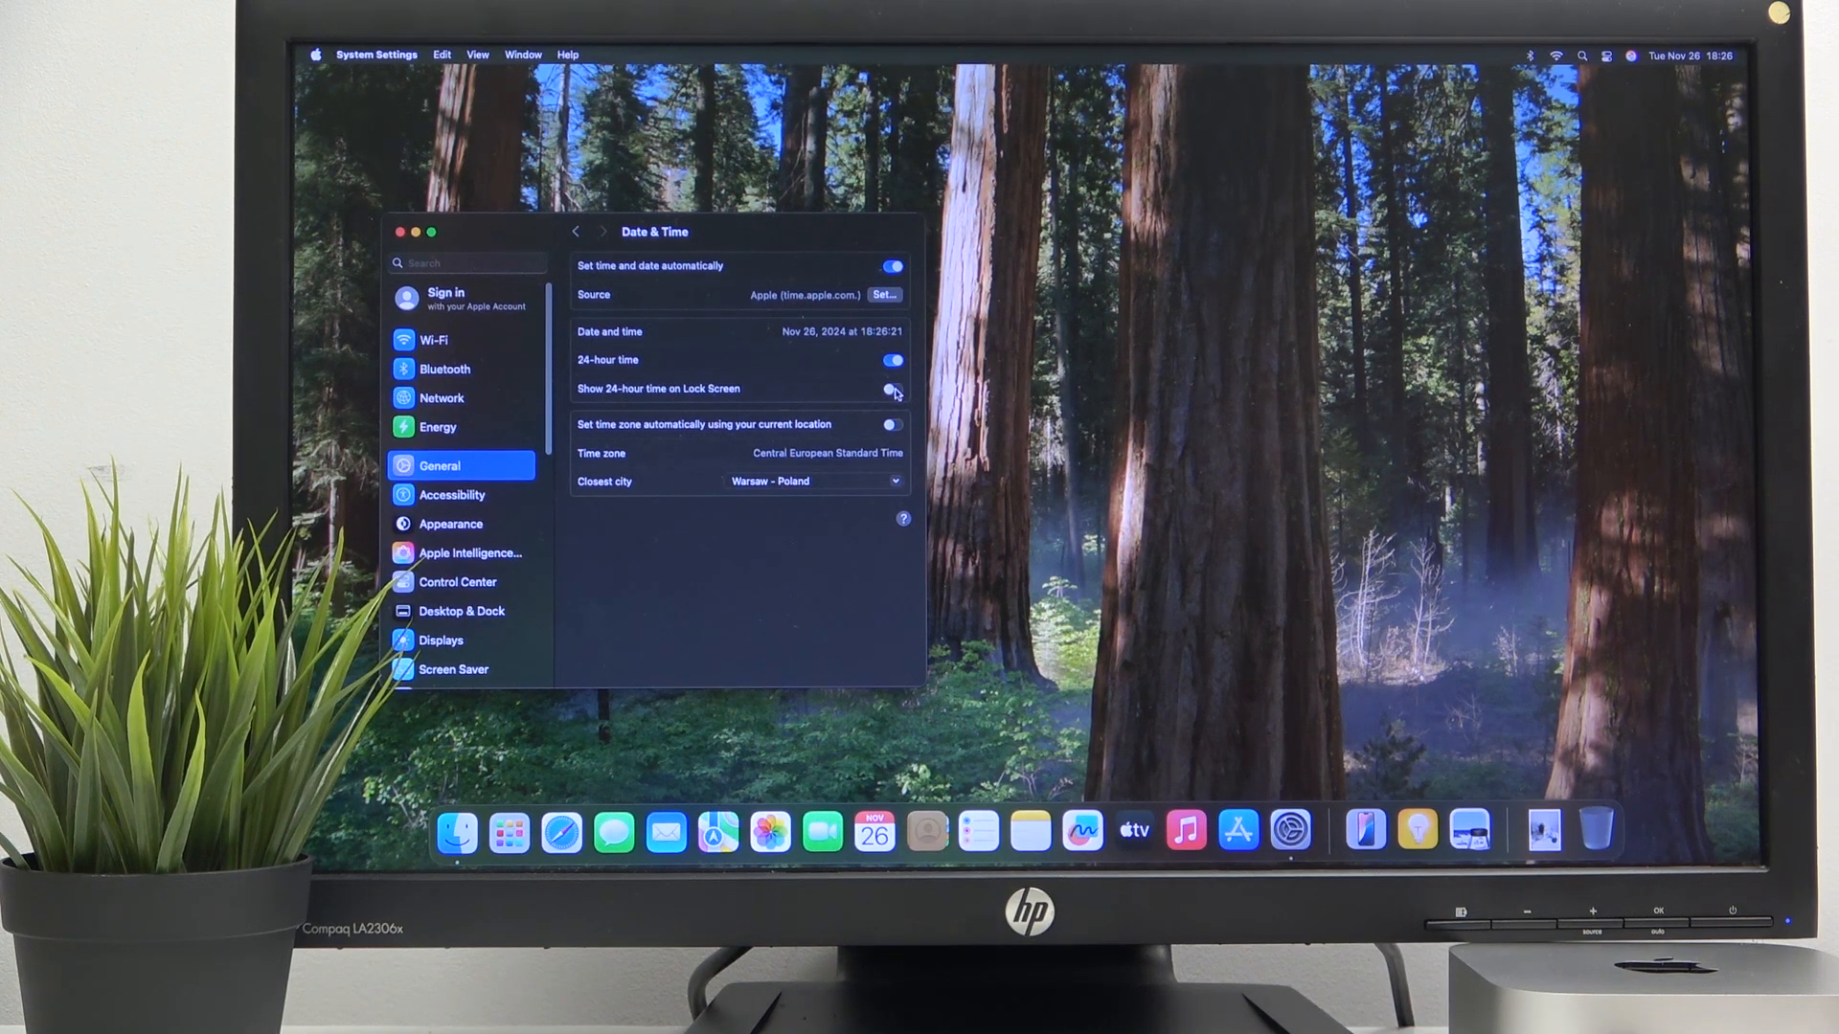
{"action": "left_click", "coordinate": [890, 389]}
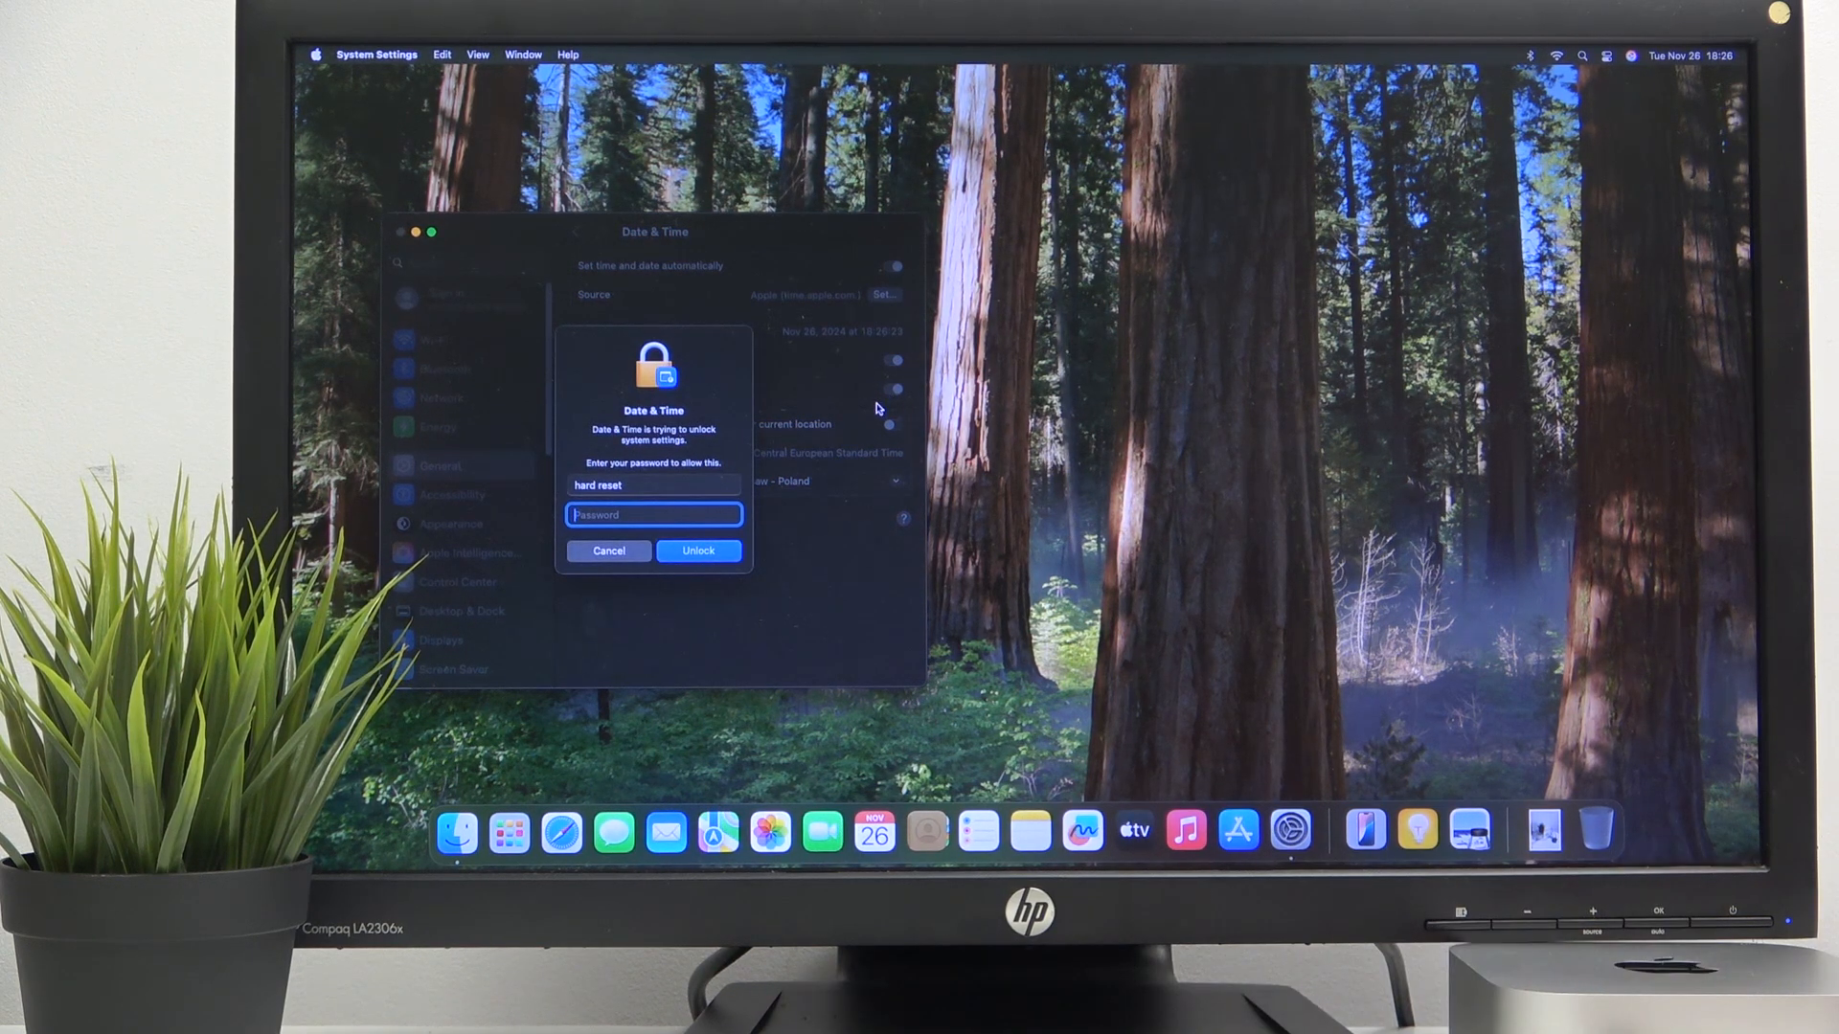
{"action": "type", "text": "password"}
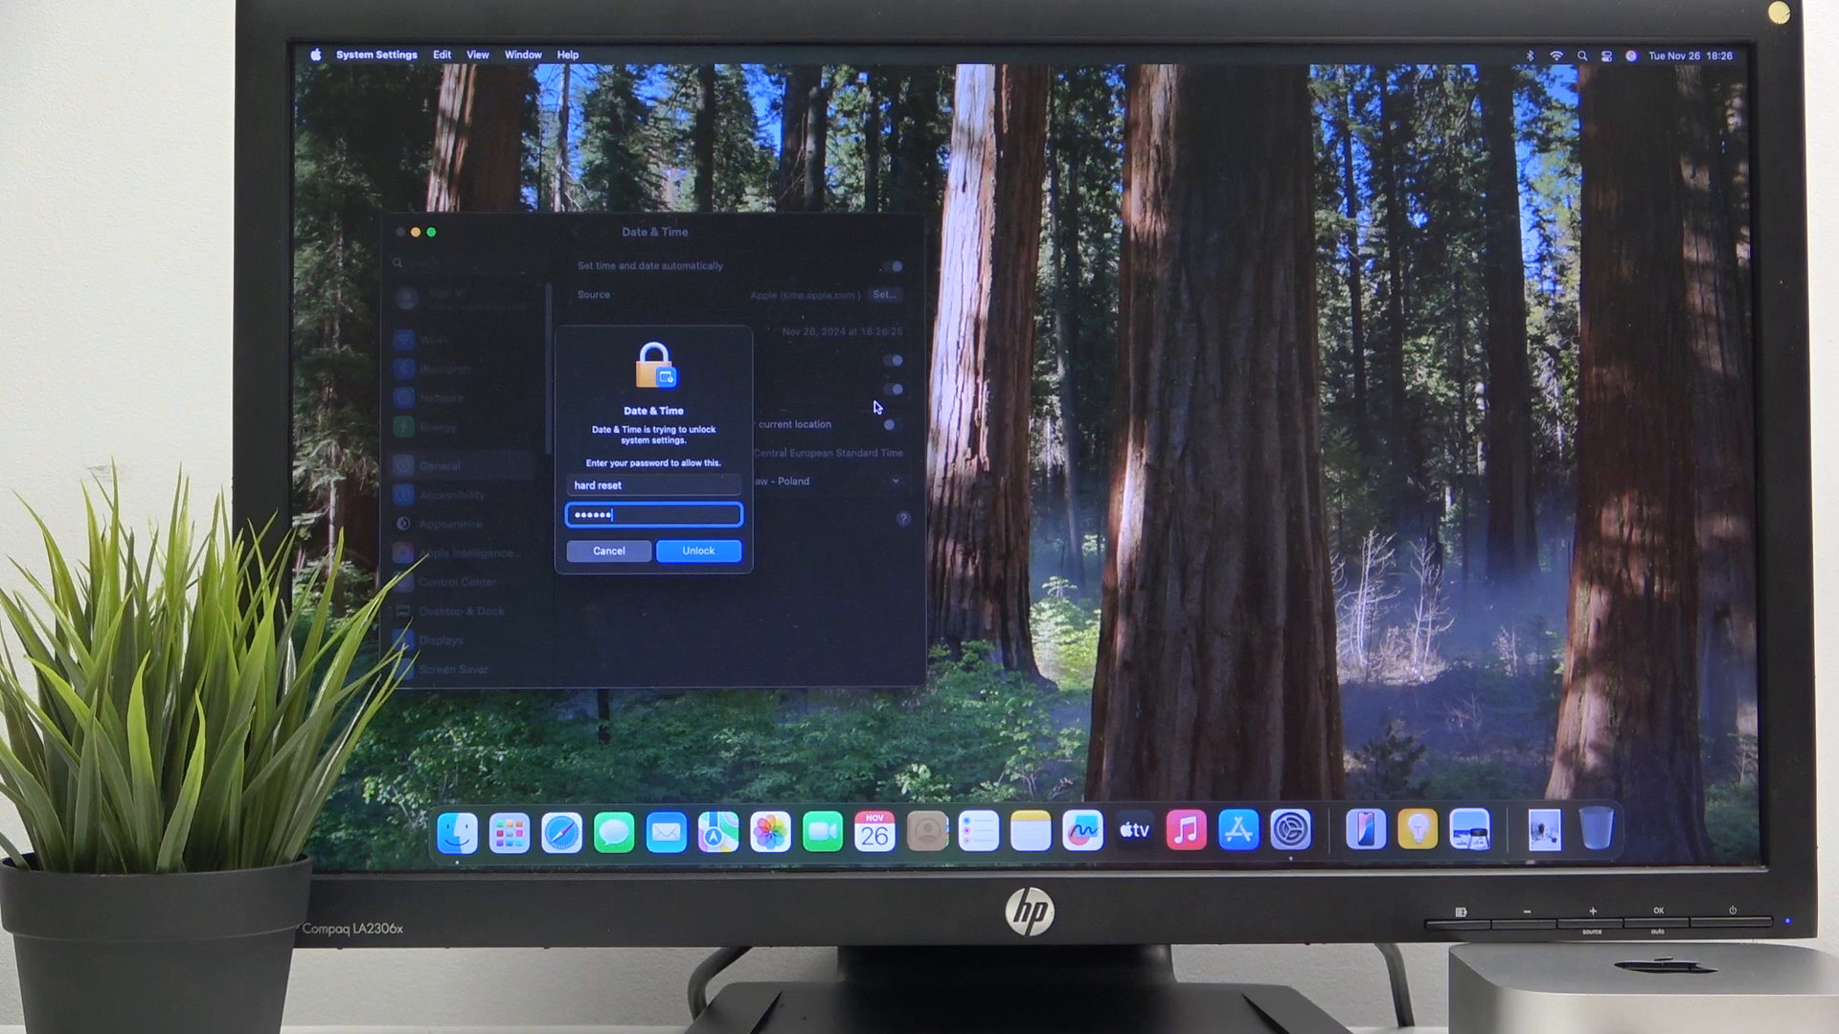
{"action": "left_click", "coordinate": [697, 551]}
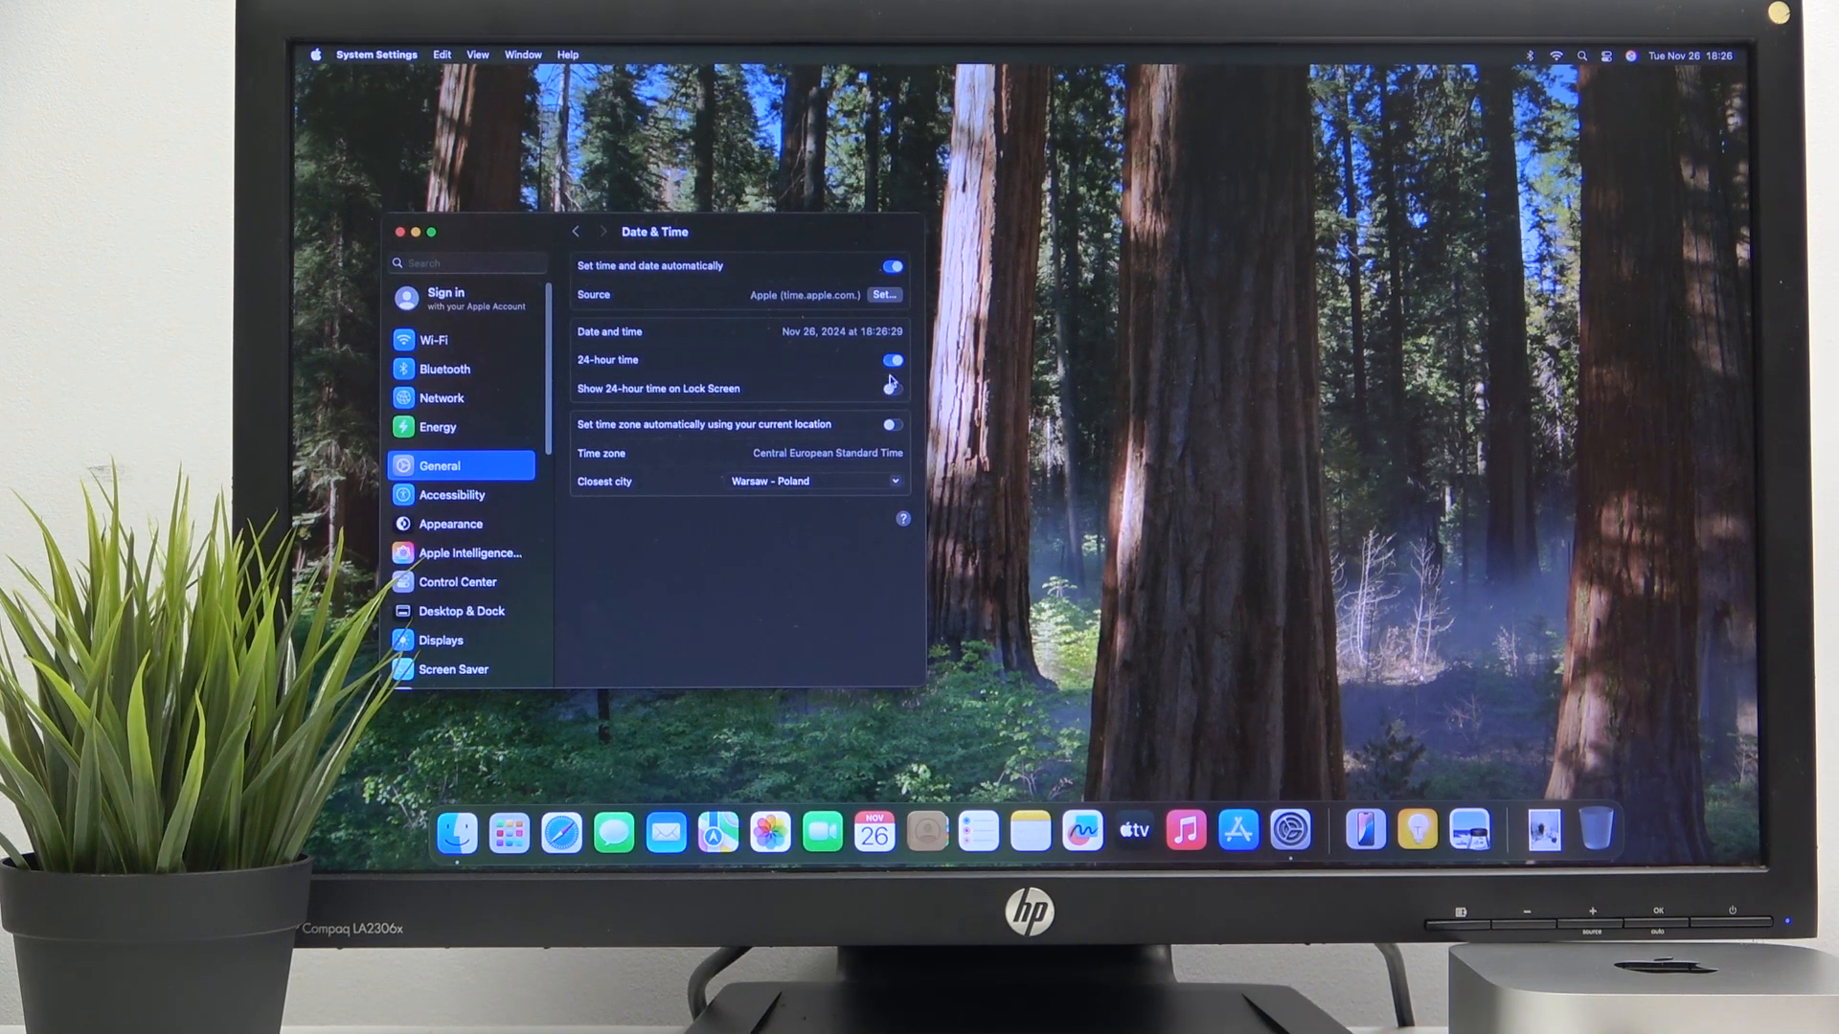
Turn 24-hour time back off and disable setting the time and date automatically.
{"action": "left_click", "coordinate": [890, 360]}
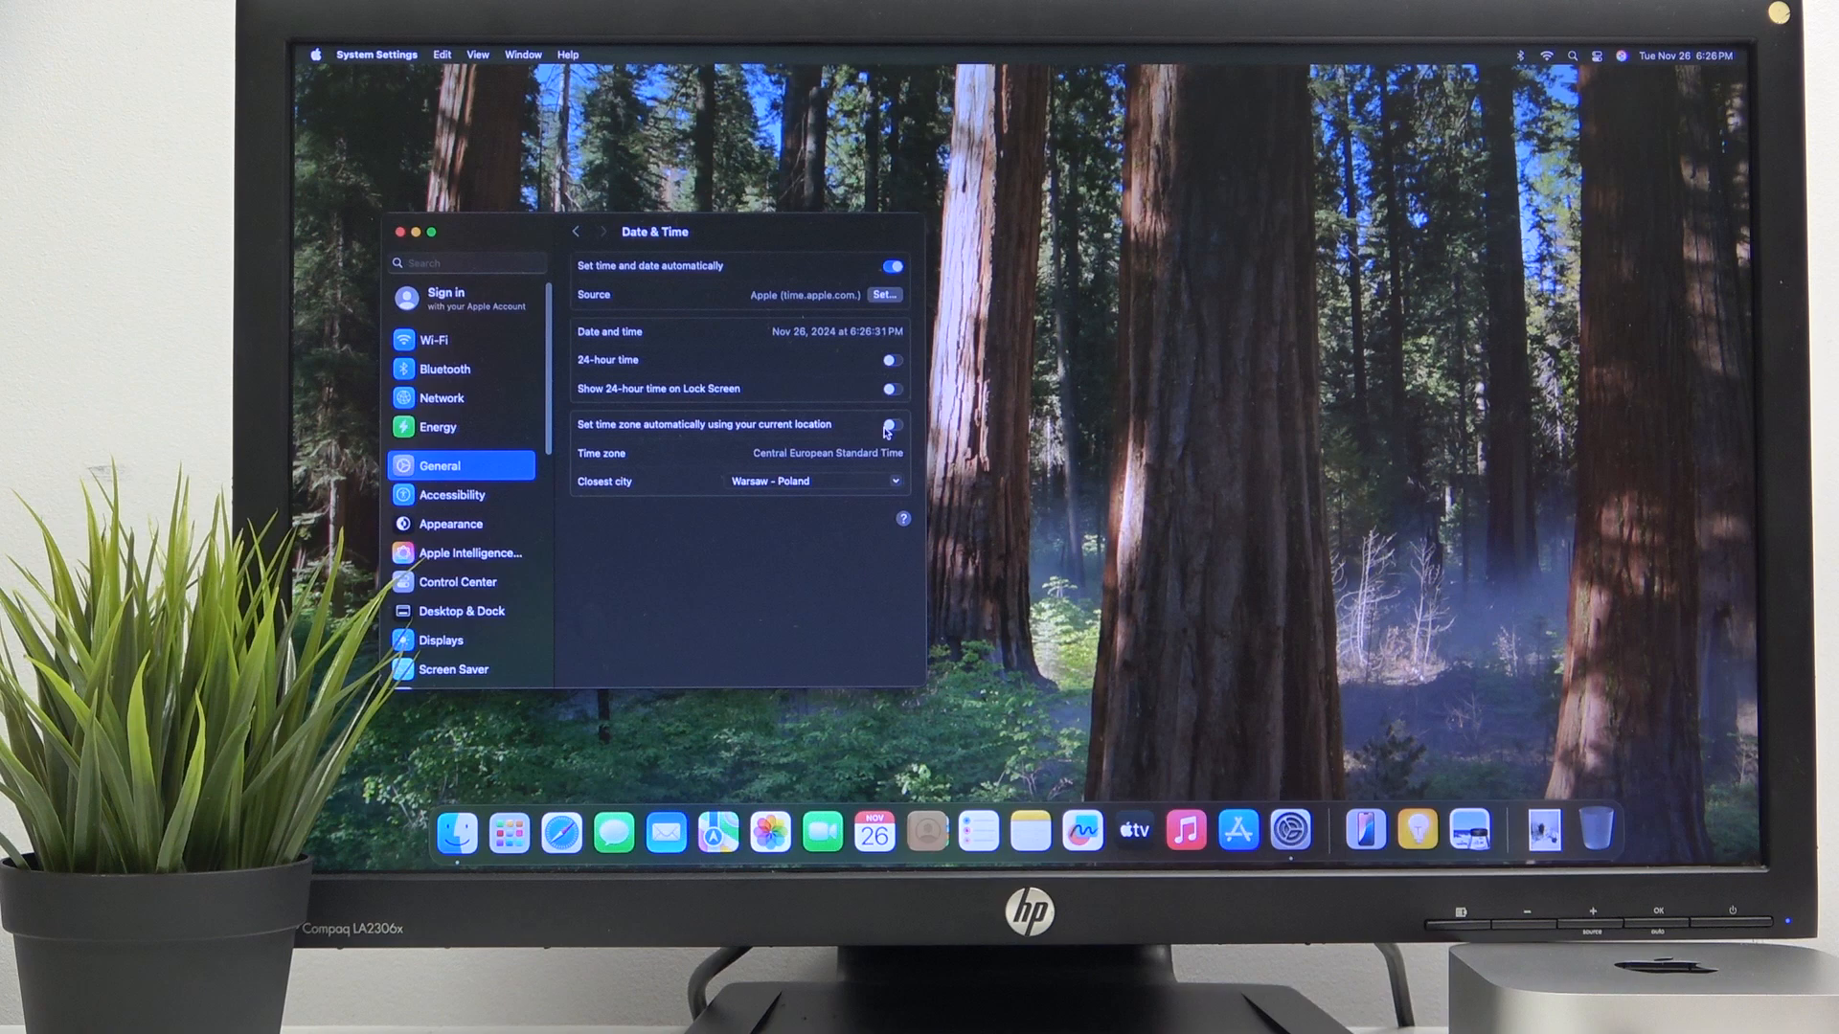
{"action": "left_click", "coordinate": [887, 425]}
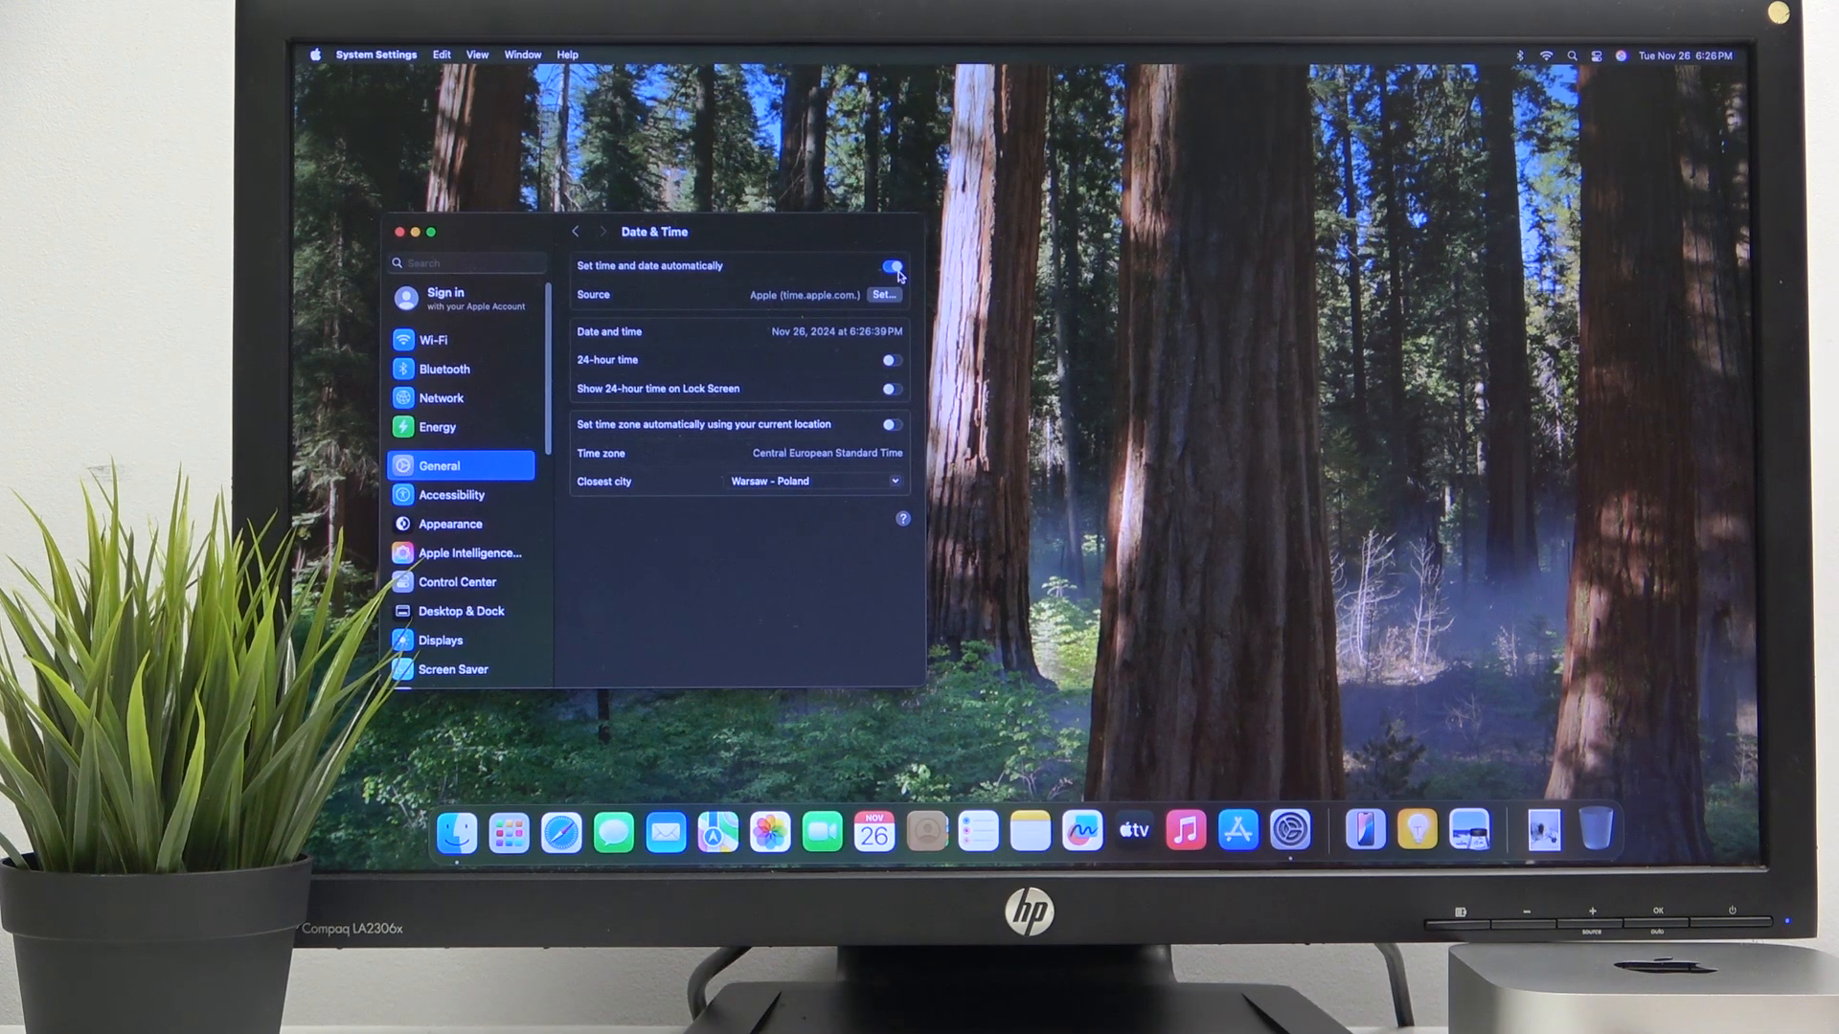
{"action": "left_click", "coordinate": [889, 264]}
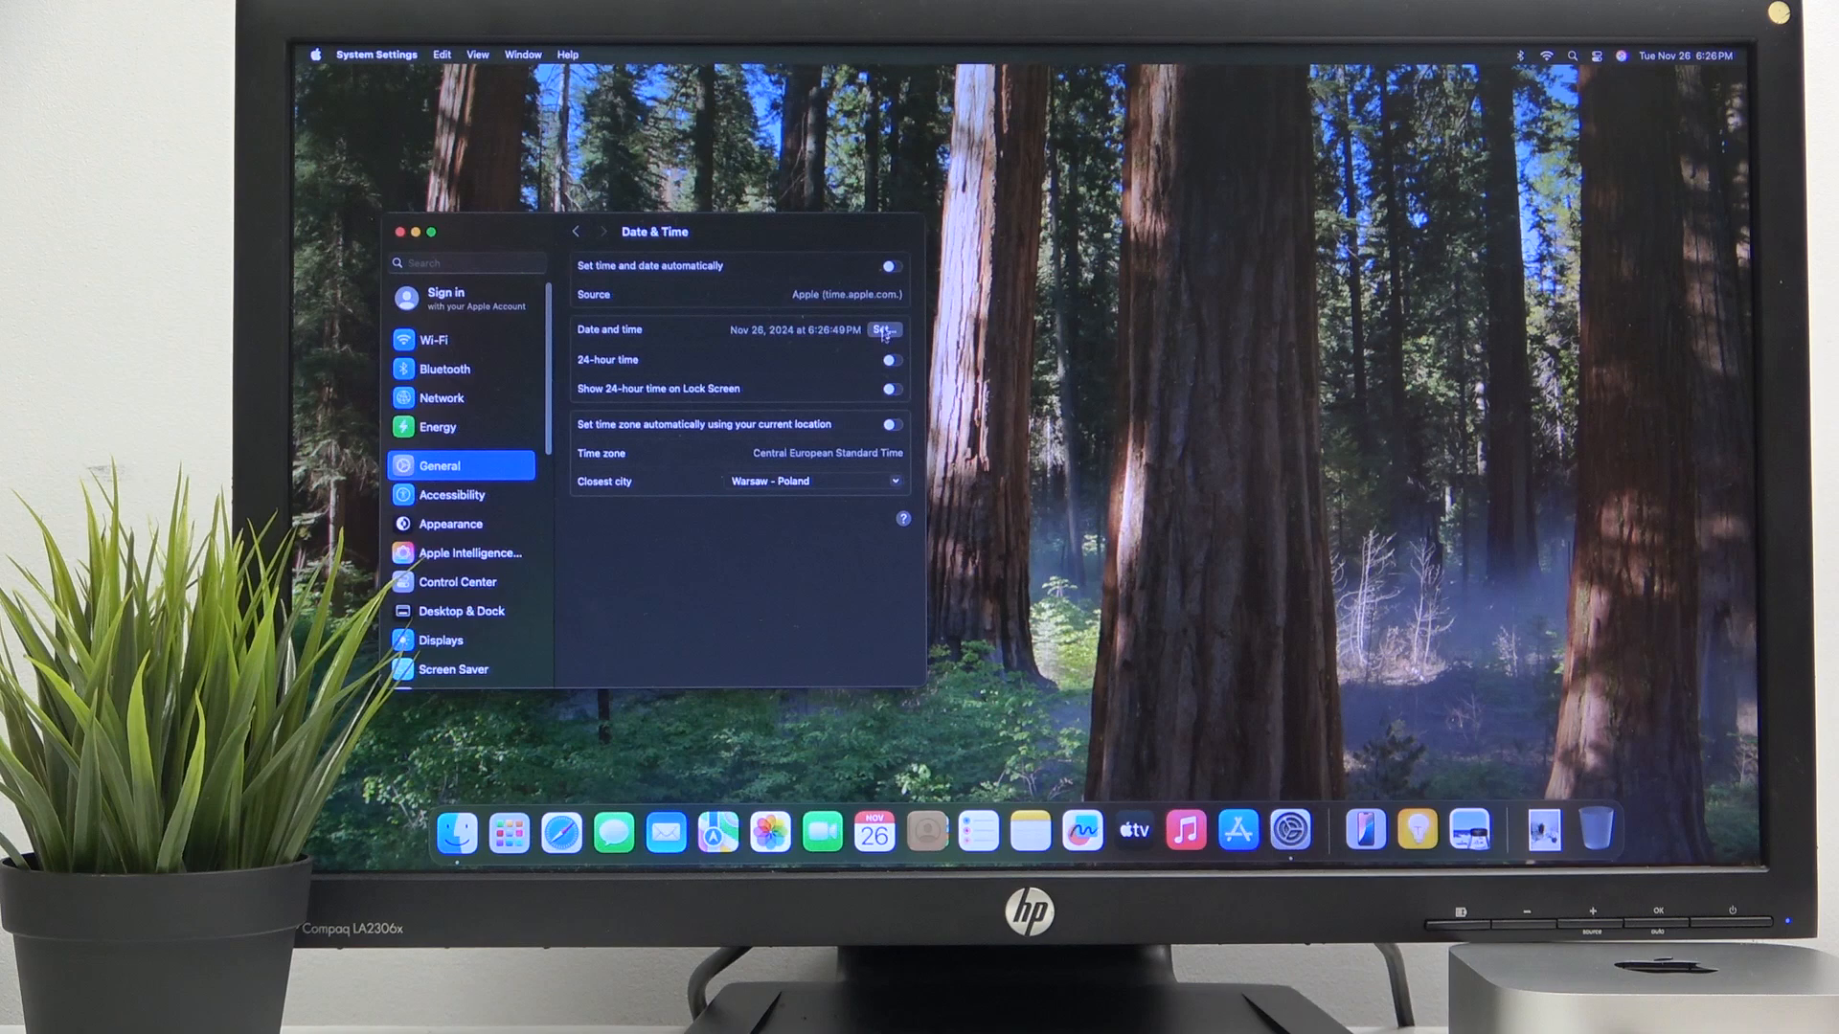
Use Set… to manually enter the date February 13, 2024.
{"action": "left_click", "coordinate": [883, 330]}
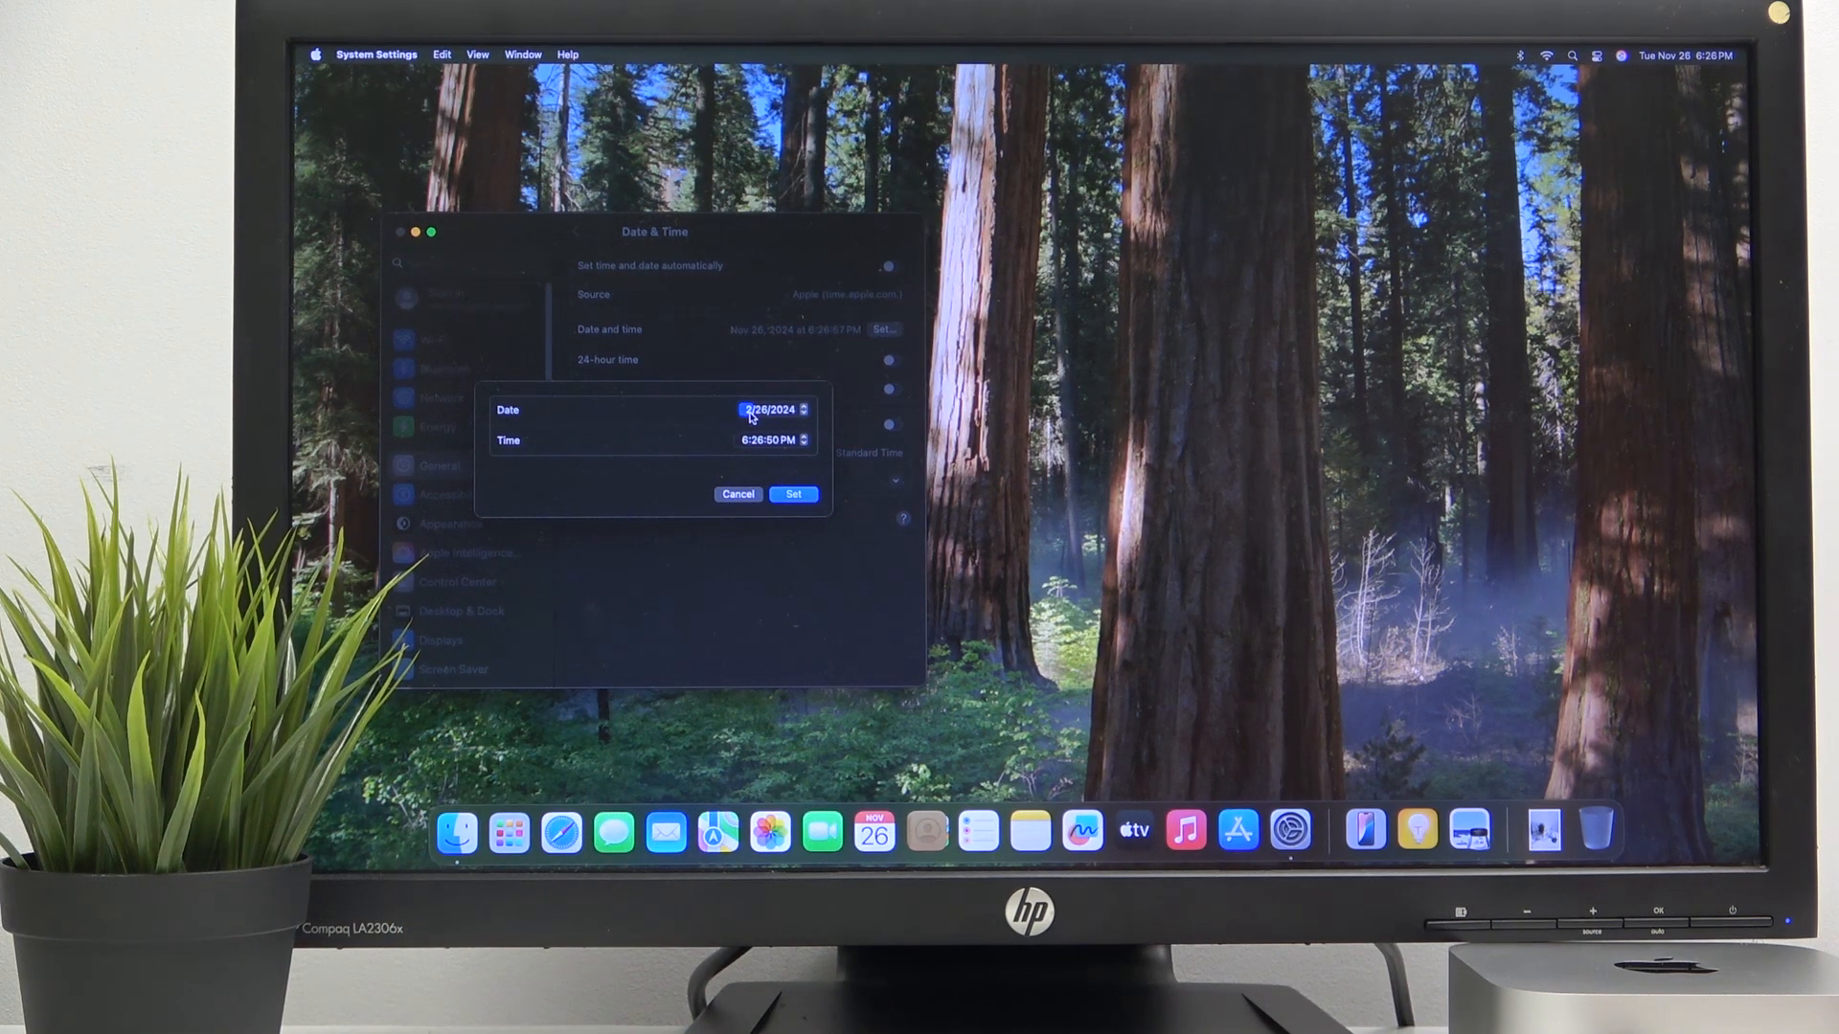
{"action": "left_click", "coordinate": [768, 410]}
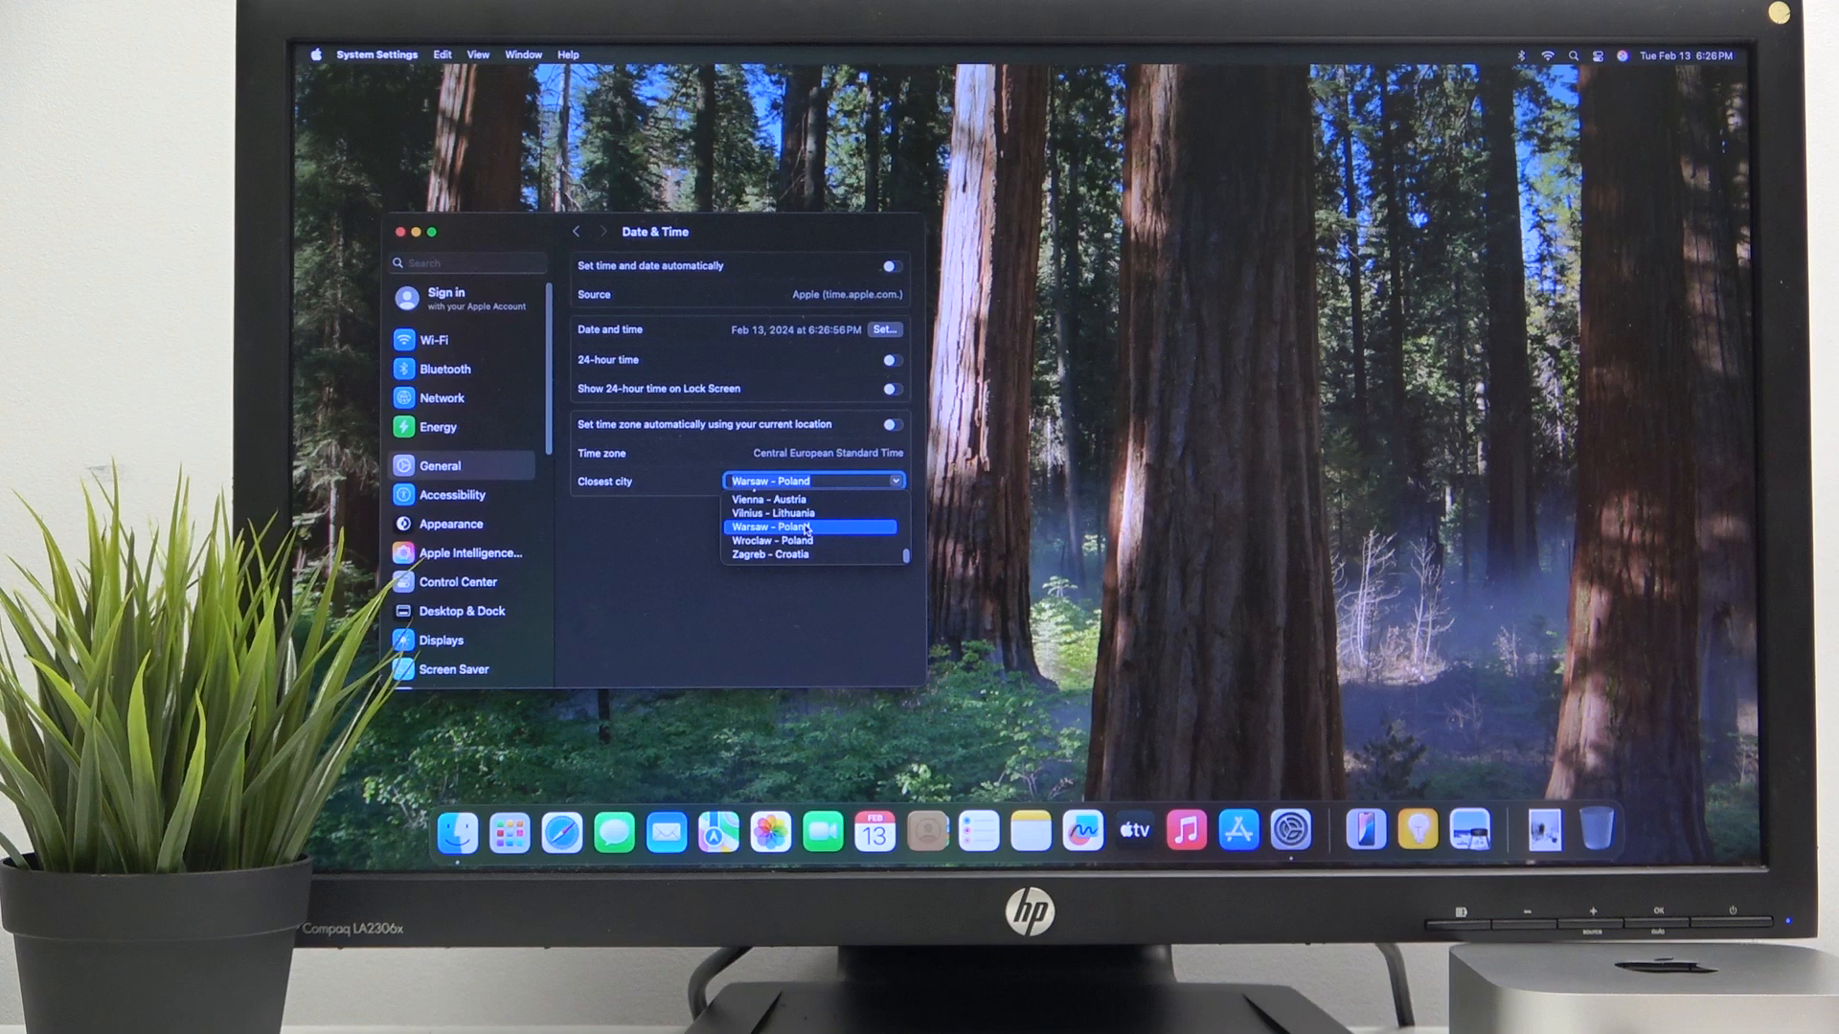
Choose Vienna - Austria as closest city, then re-enable automatic time zone and automatic date and time.
{"action": "left_click", "coordinate": [772, 498]}
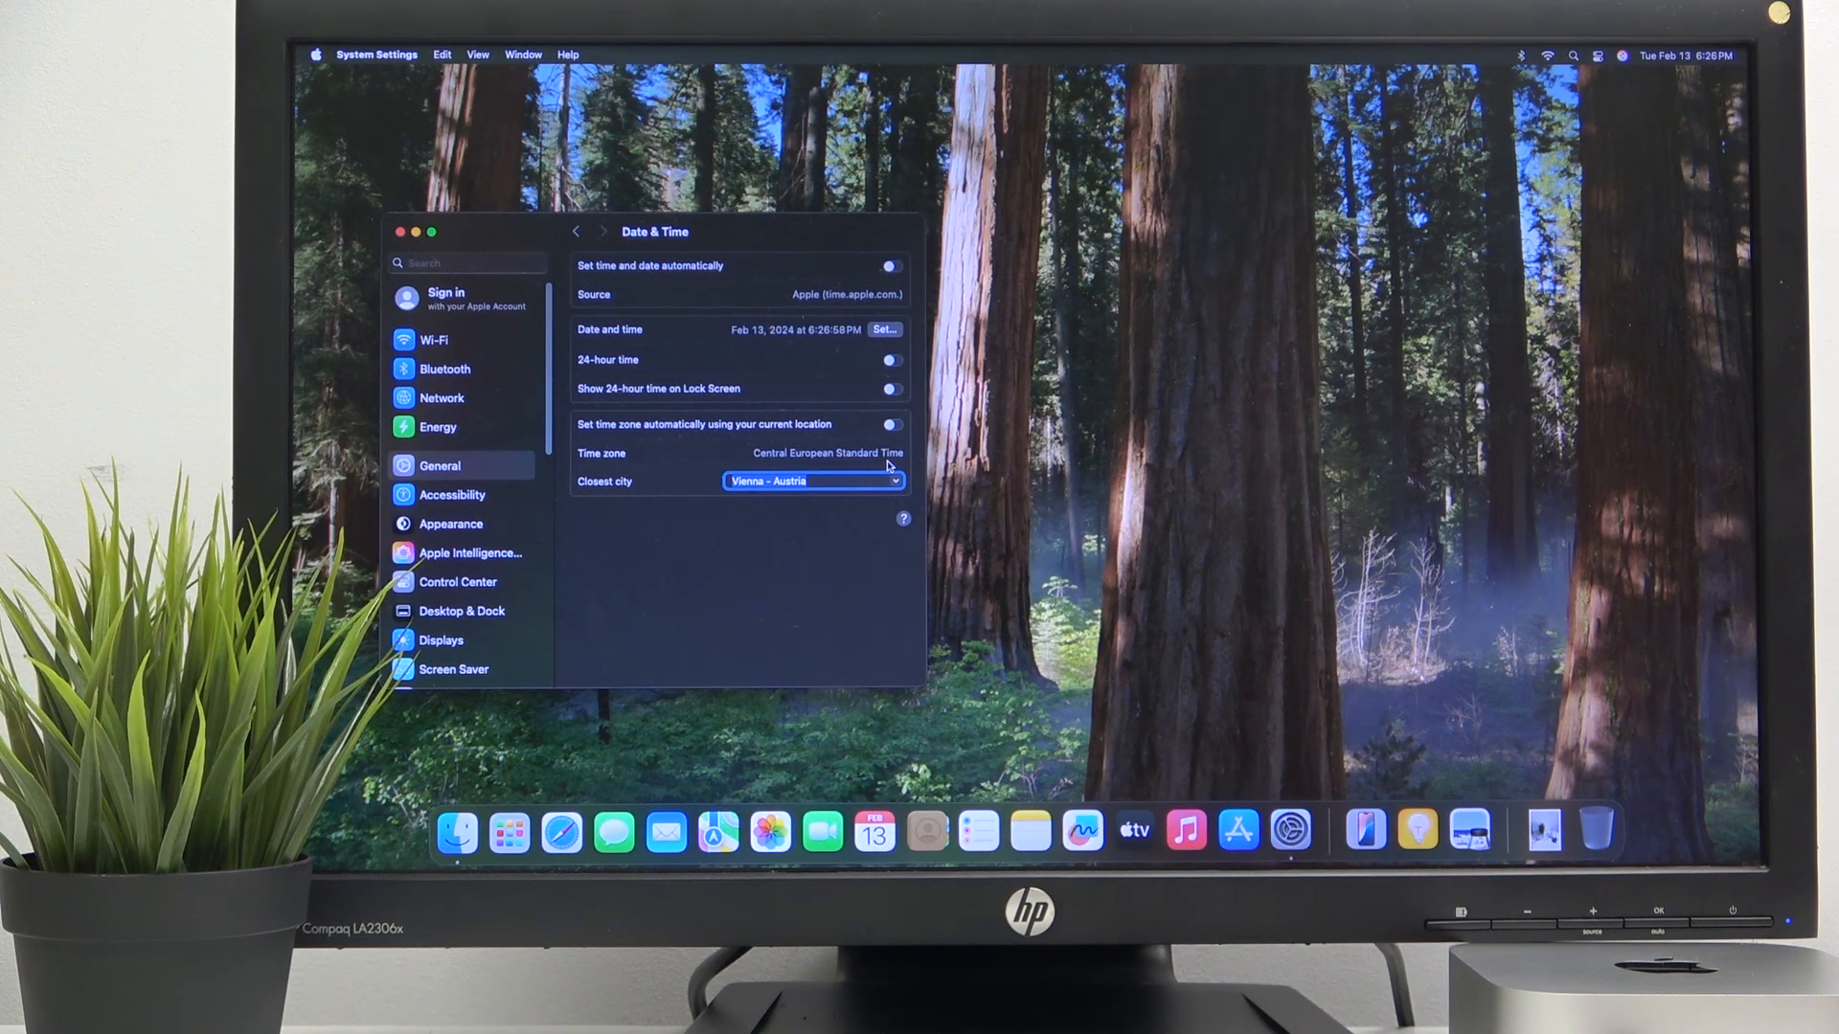
{"action": "left_click", "coordinate": [888, 425]}
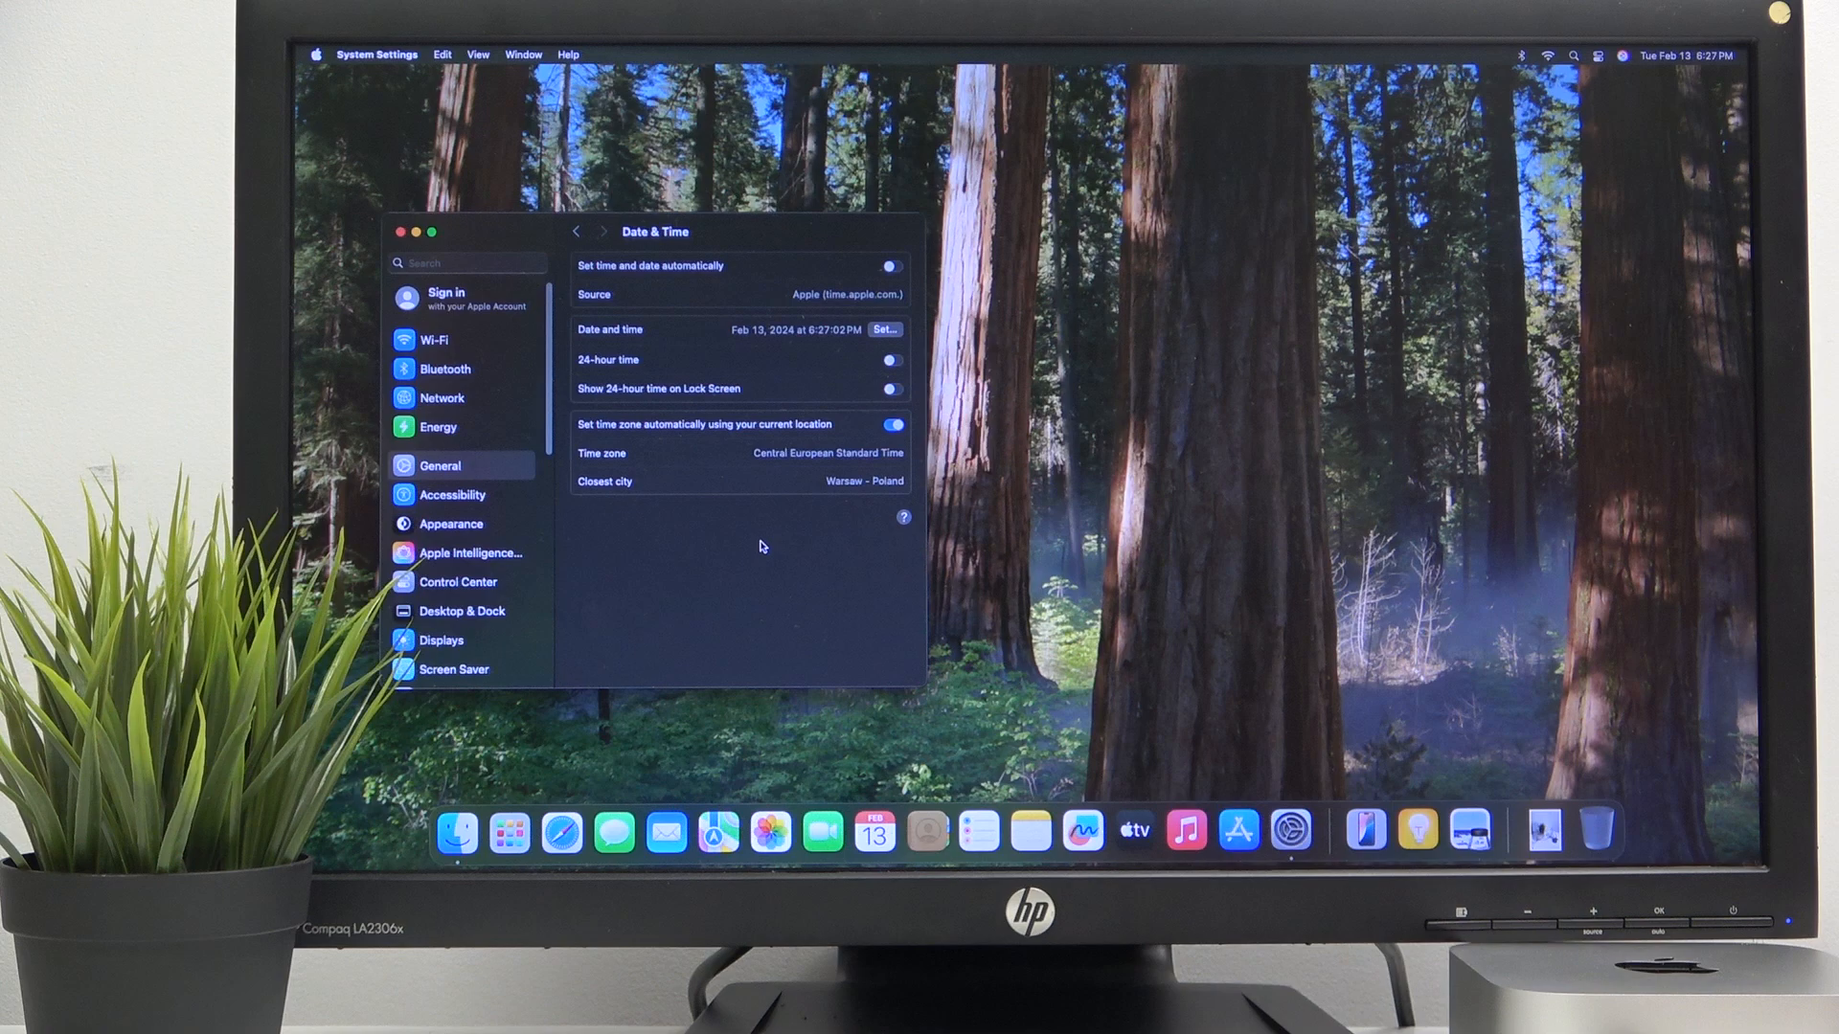
{"action": "left_click", "coordinate": [887, 266]}
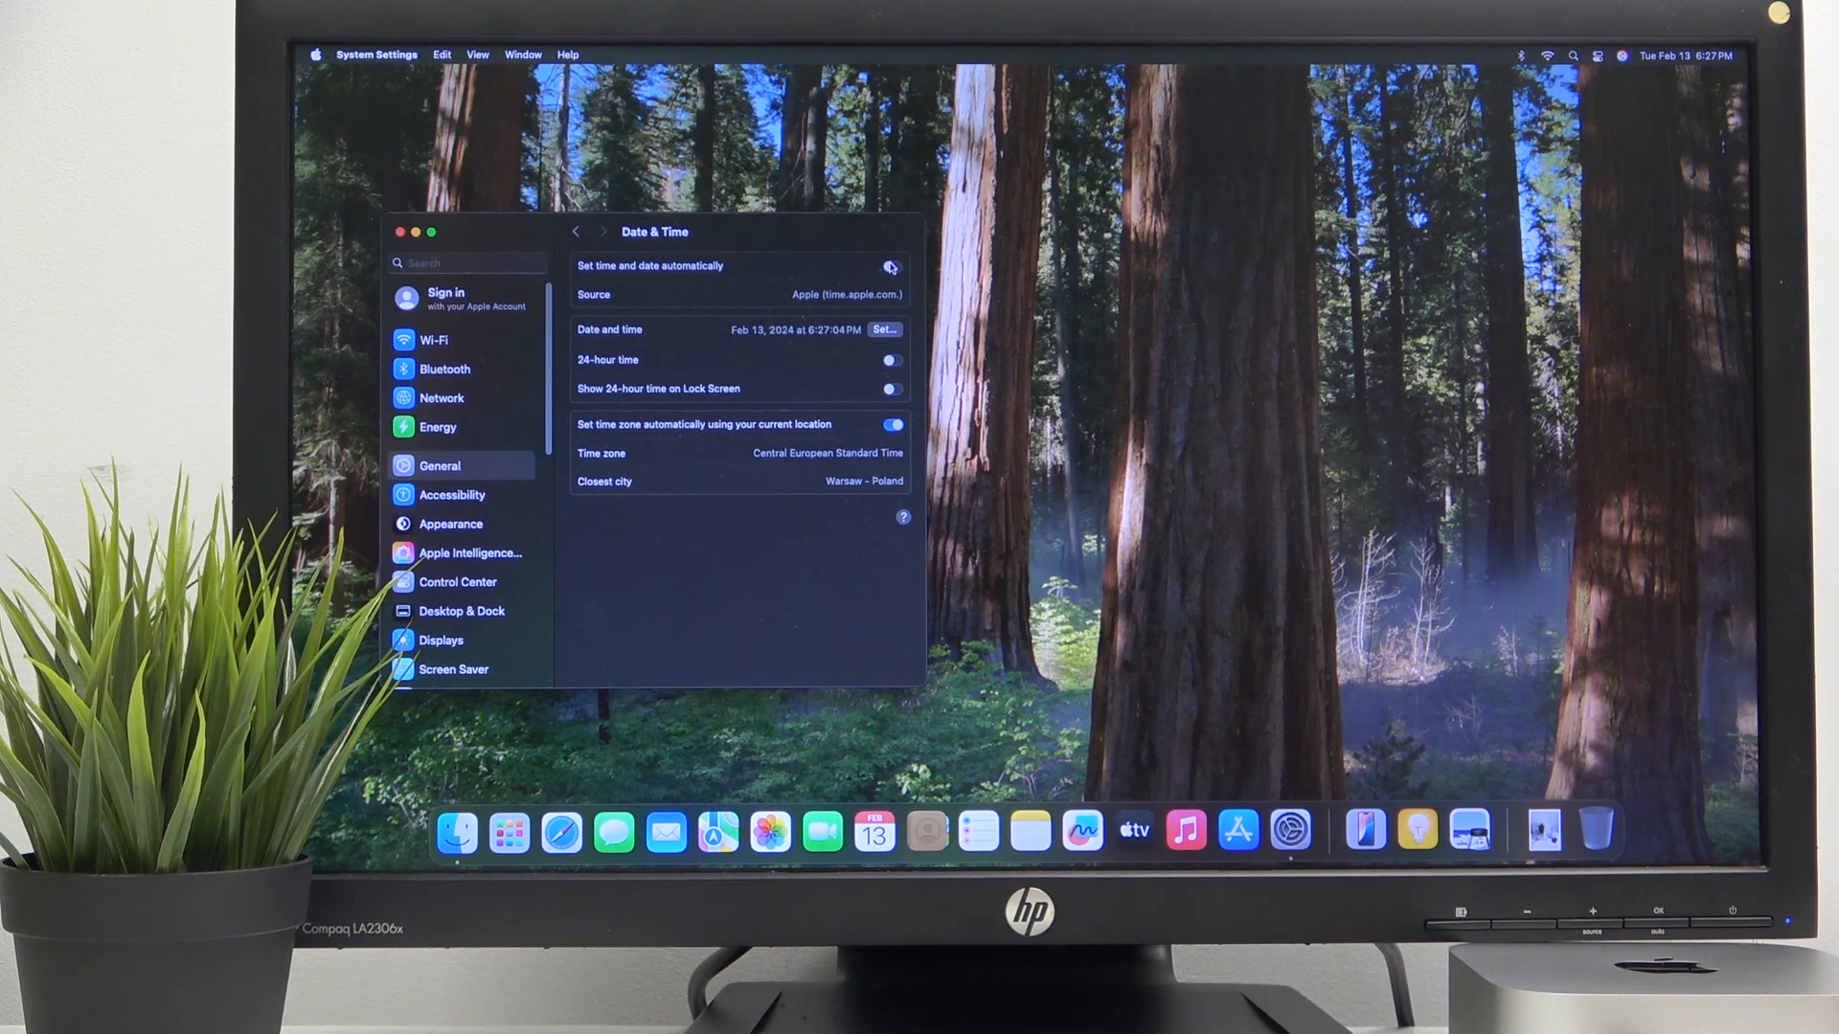
{"action": "left_click", "coordinate": [888, 264]}
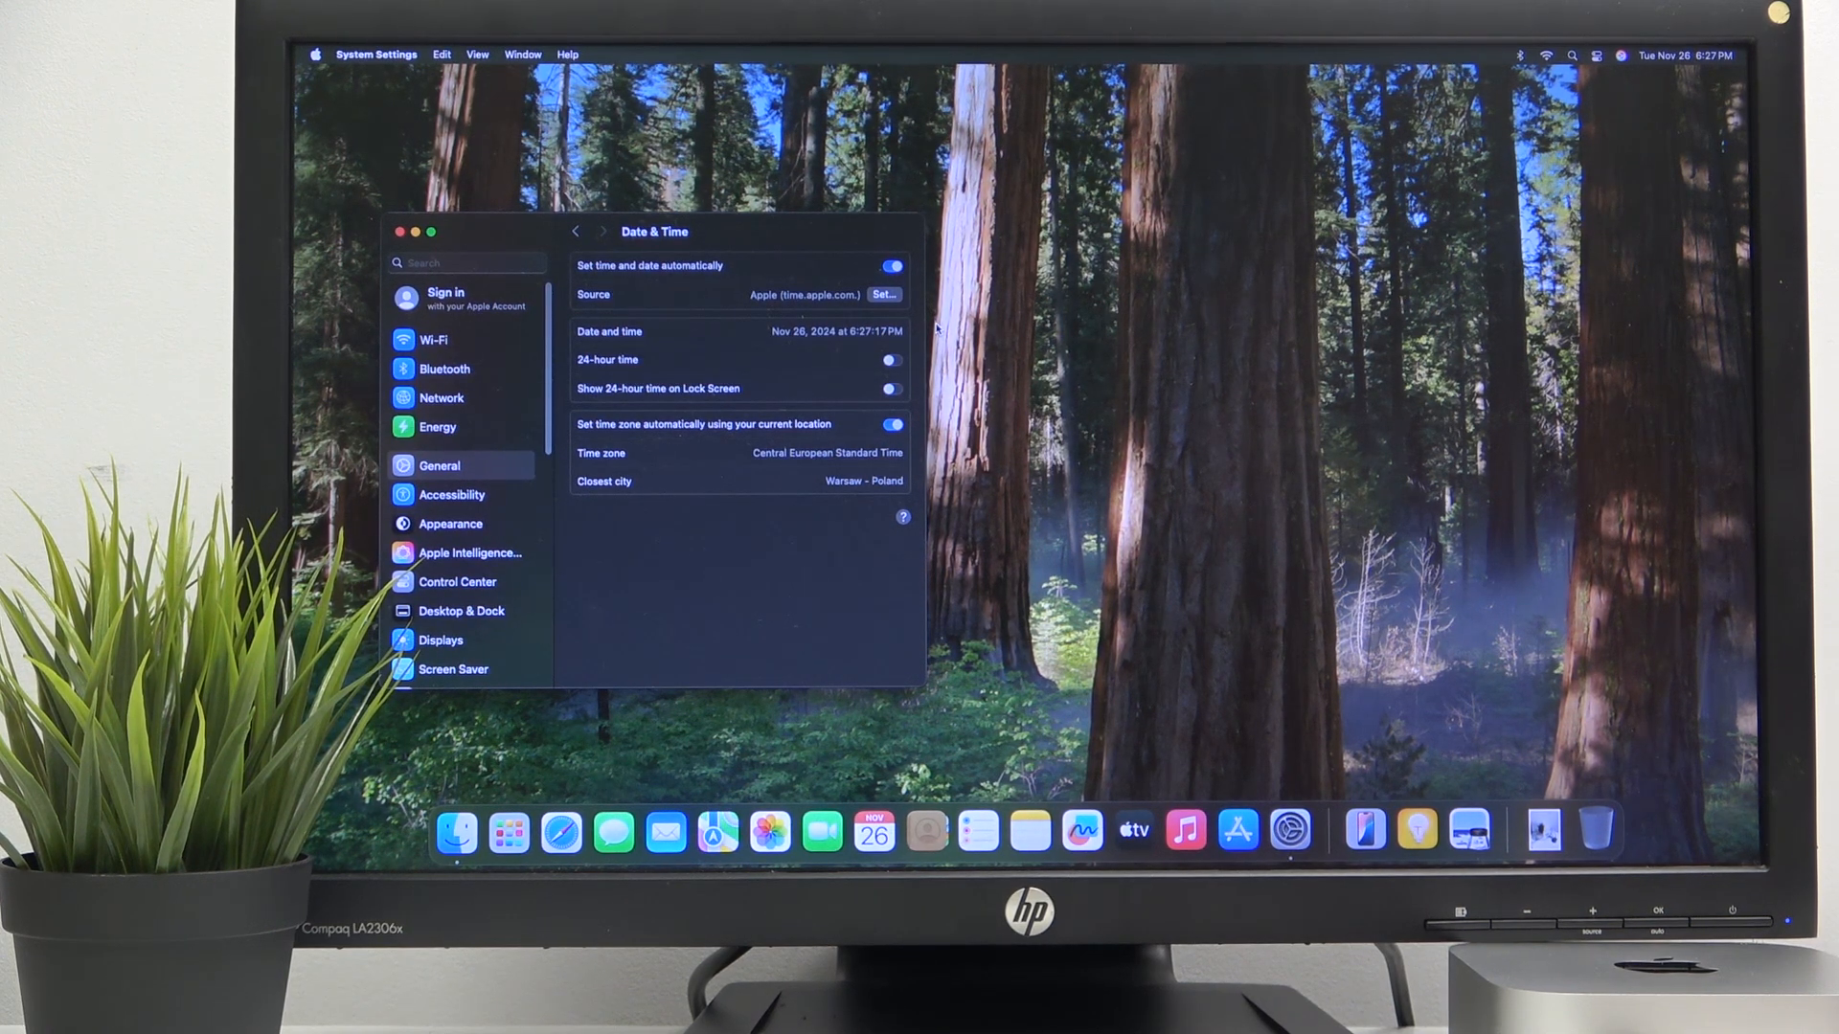